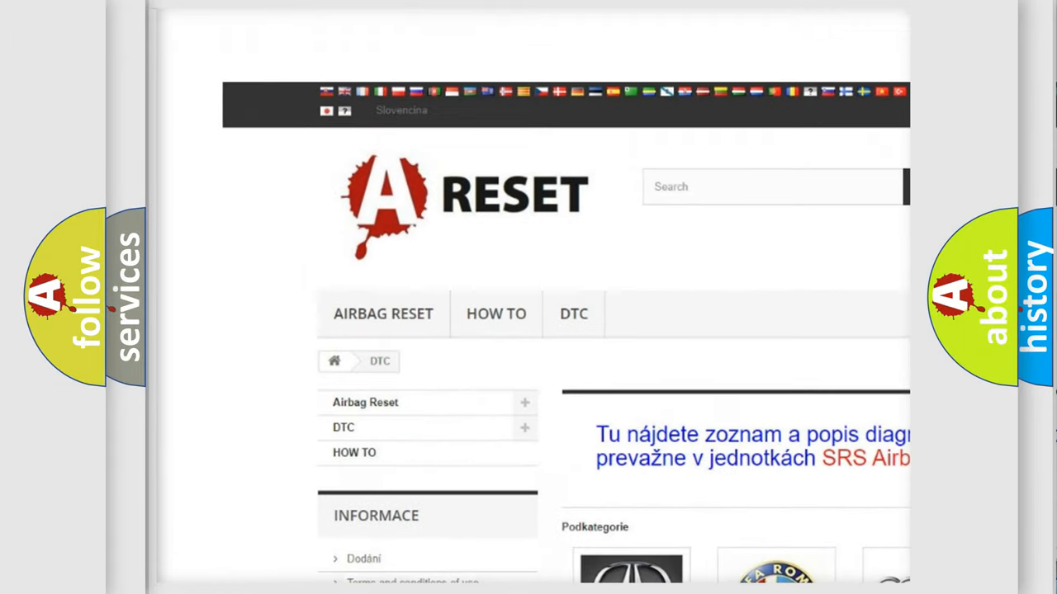
# Step: Open the ALFA ROMEO DTC page and browse its list of airbag fault code entries
pyautogui.scroll(-3)
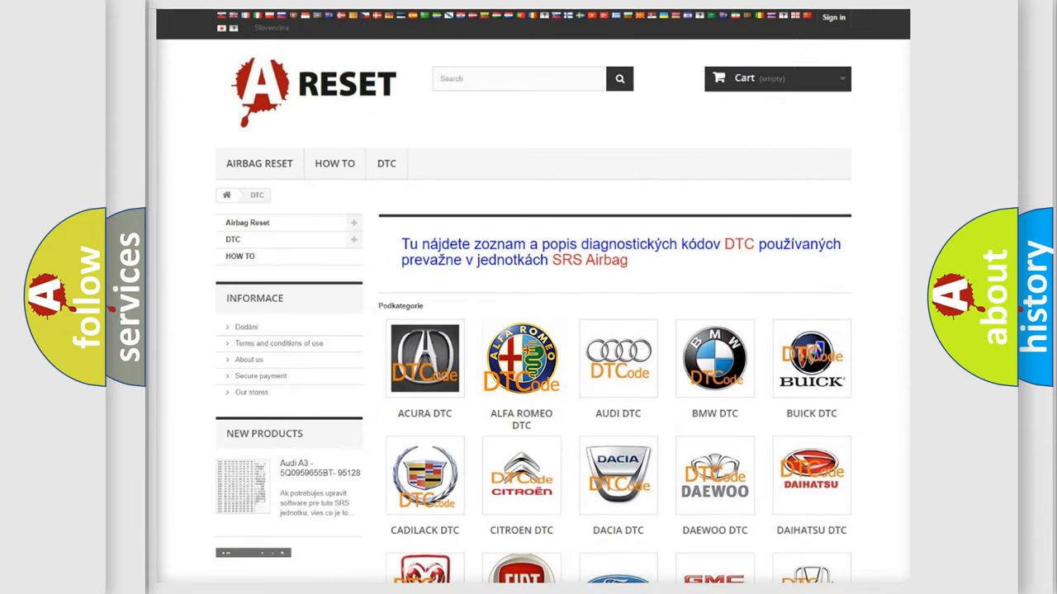
pyautogui.click(520, 359)
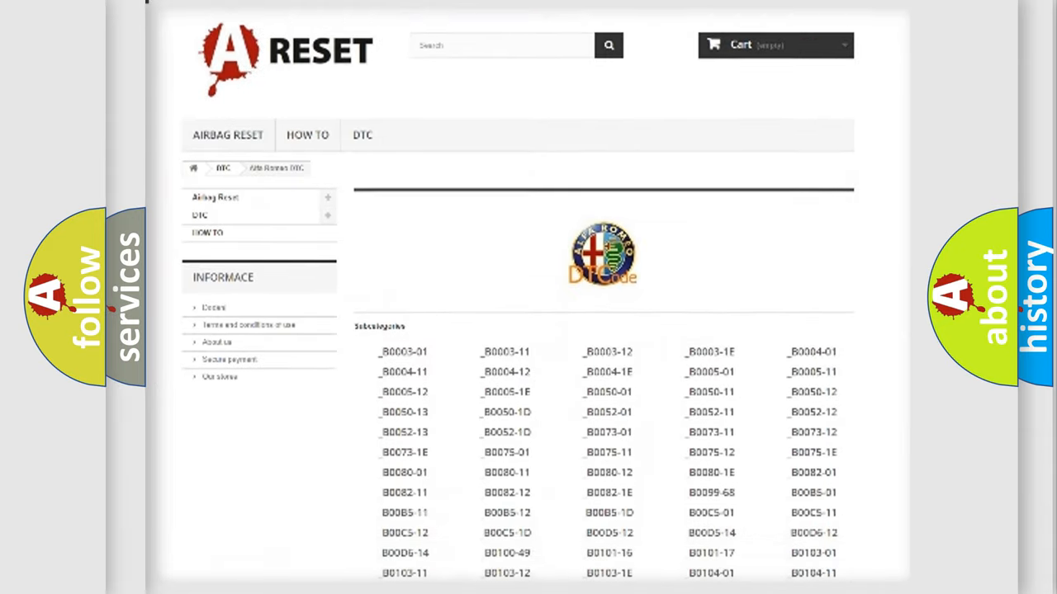
pyautogui.scroll(-3)
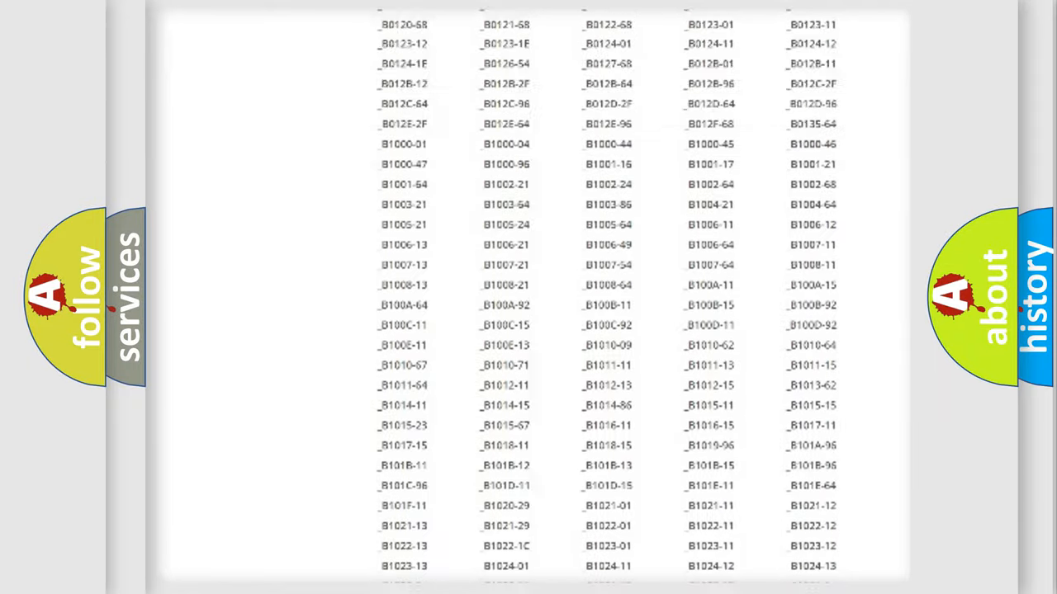
pyautogui.scroll(3)
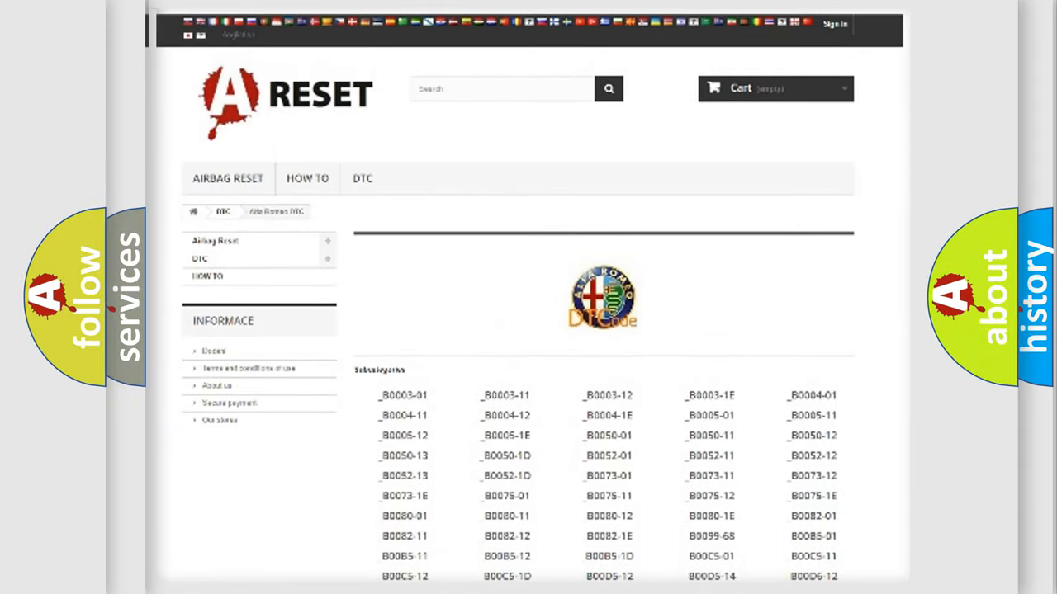